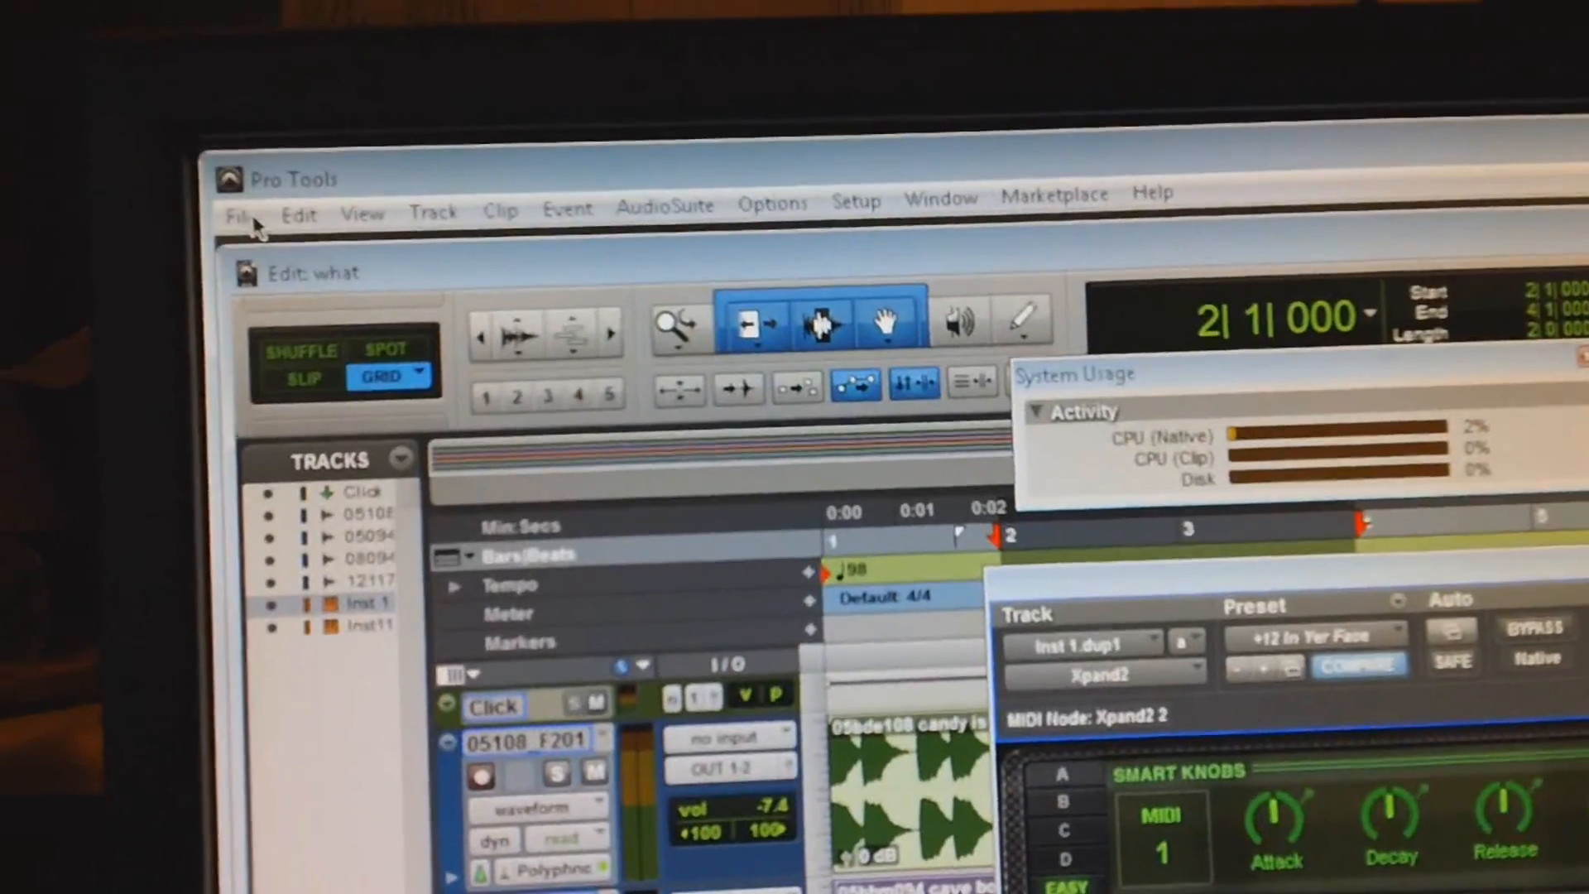
Step: Choose Close Session from the File menu for the session 'what'
click(239, 216)
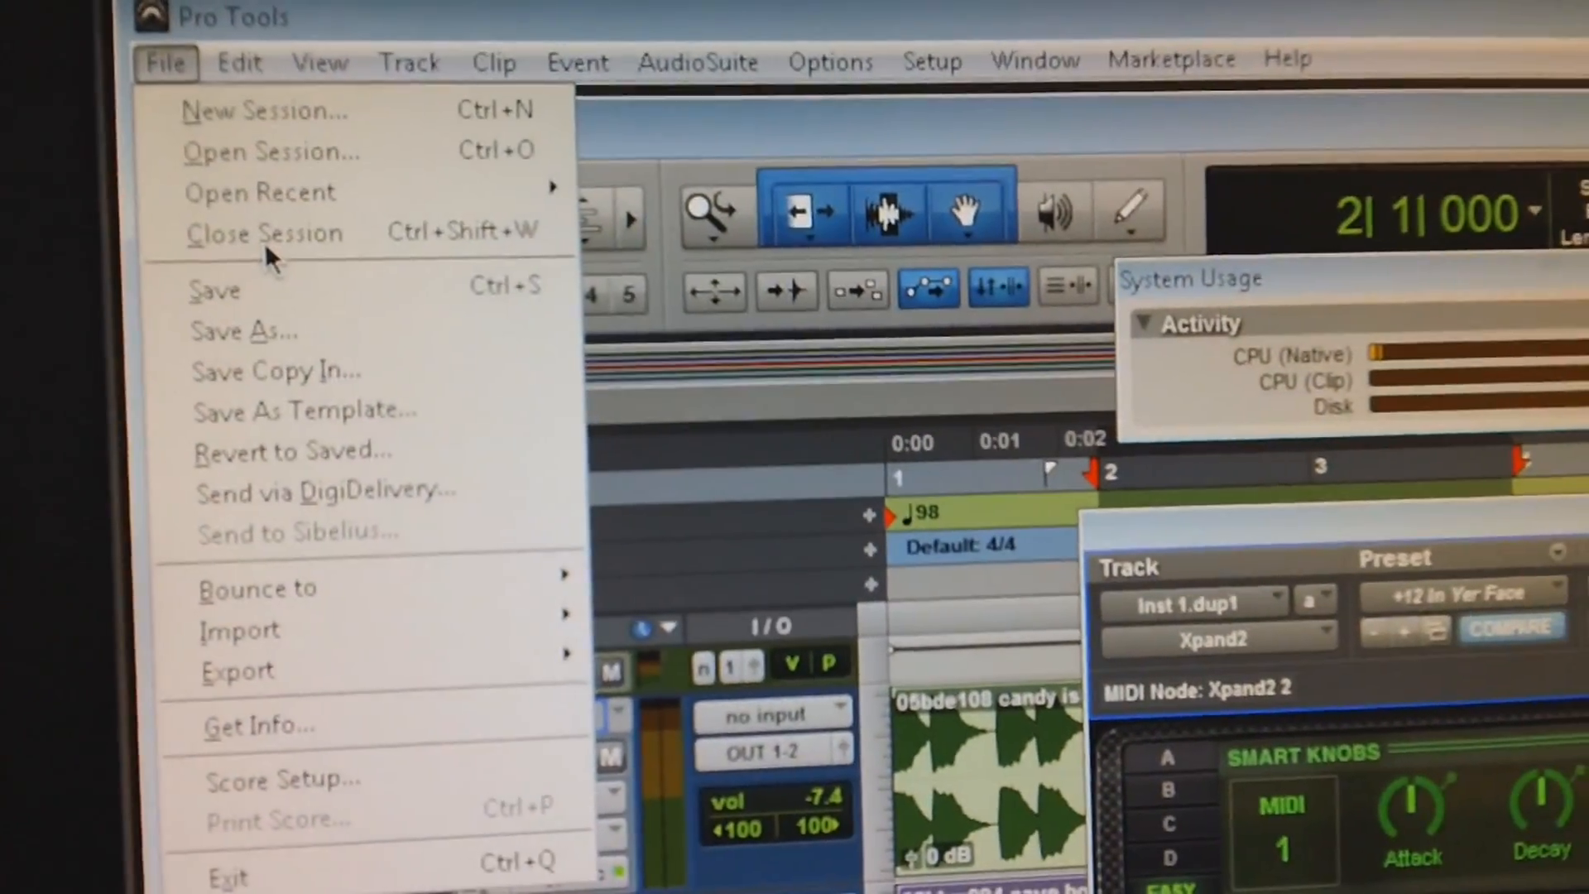
click(265, 234)
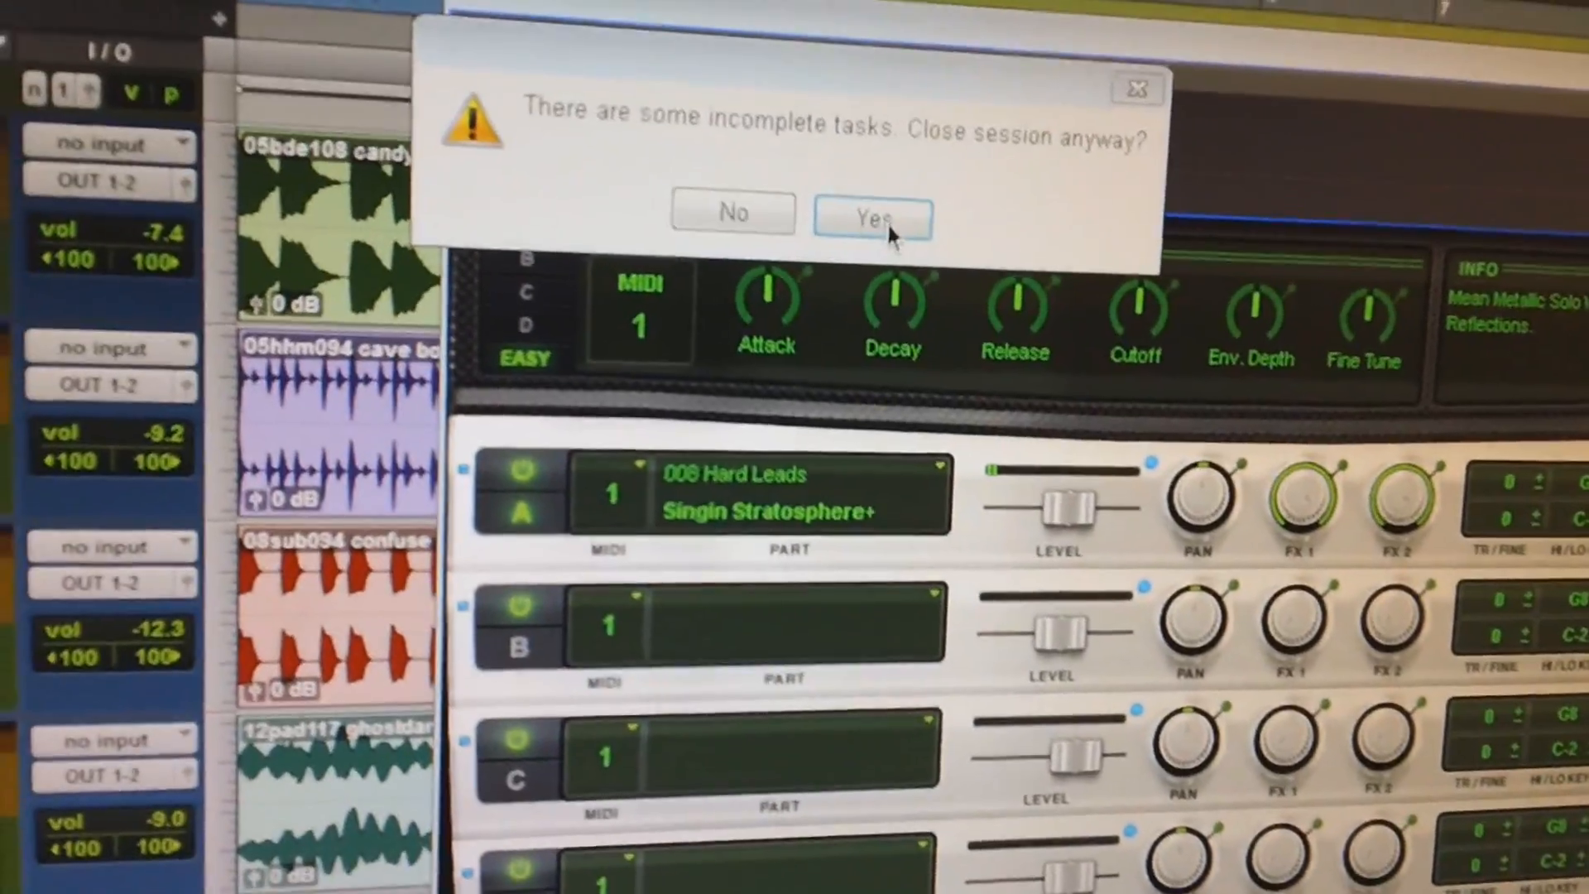
Step: Confirm closing despite incomplete tasks and save changes to 'what'
click(872, 217)
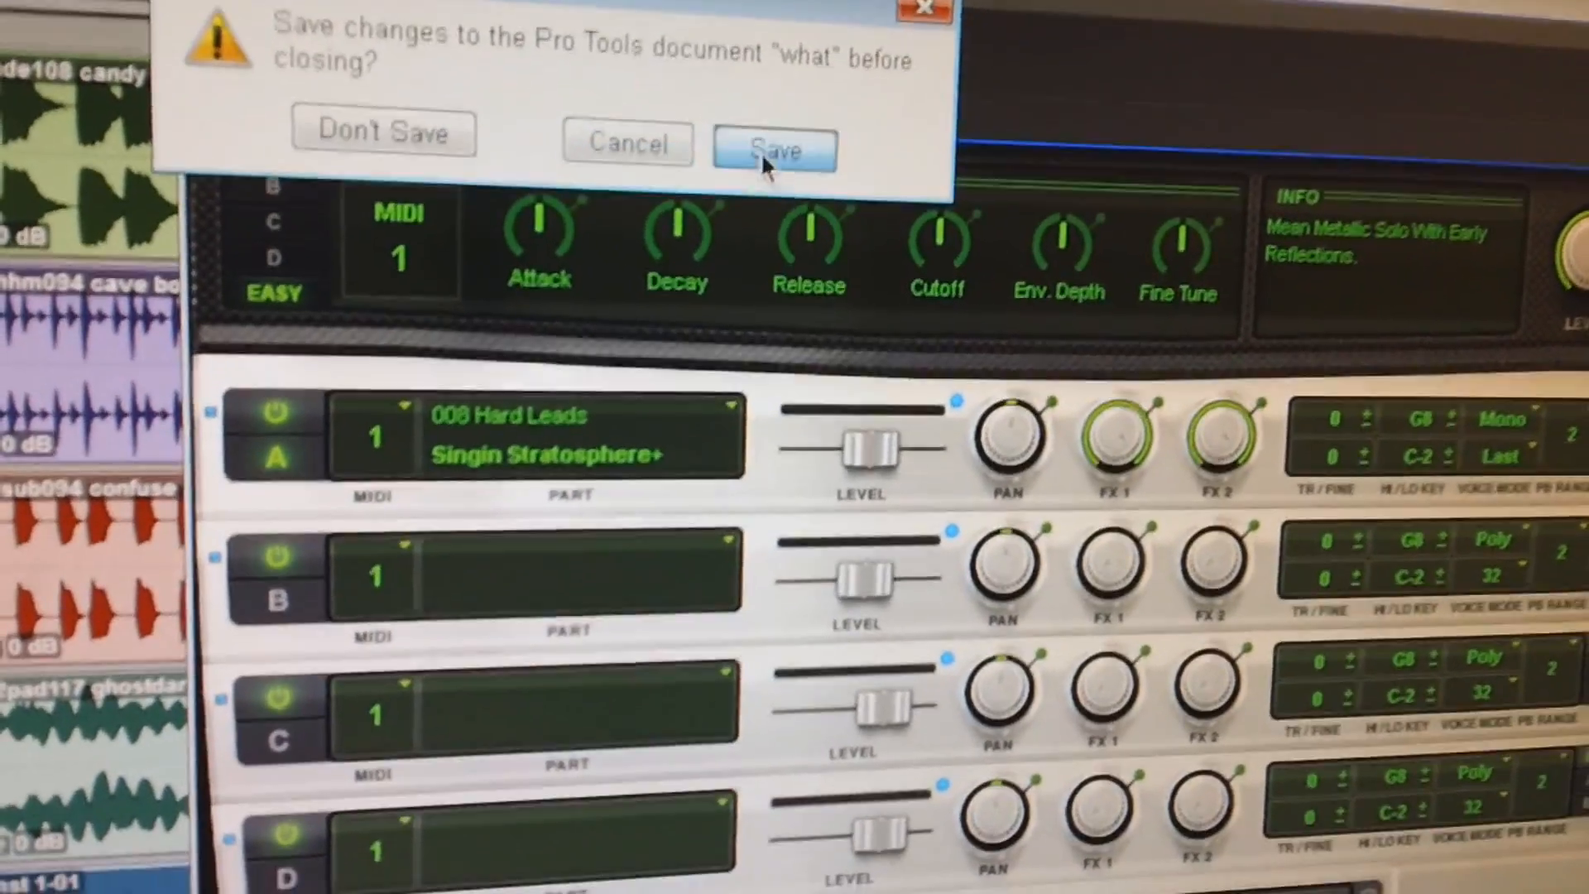
click(772, 149)
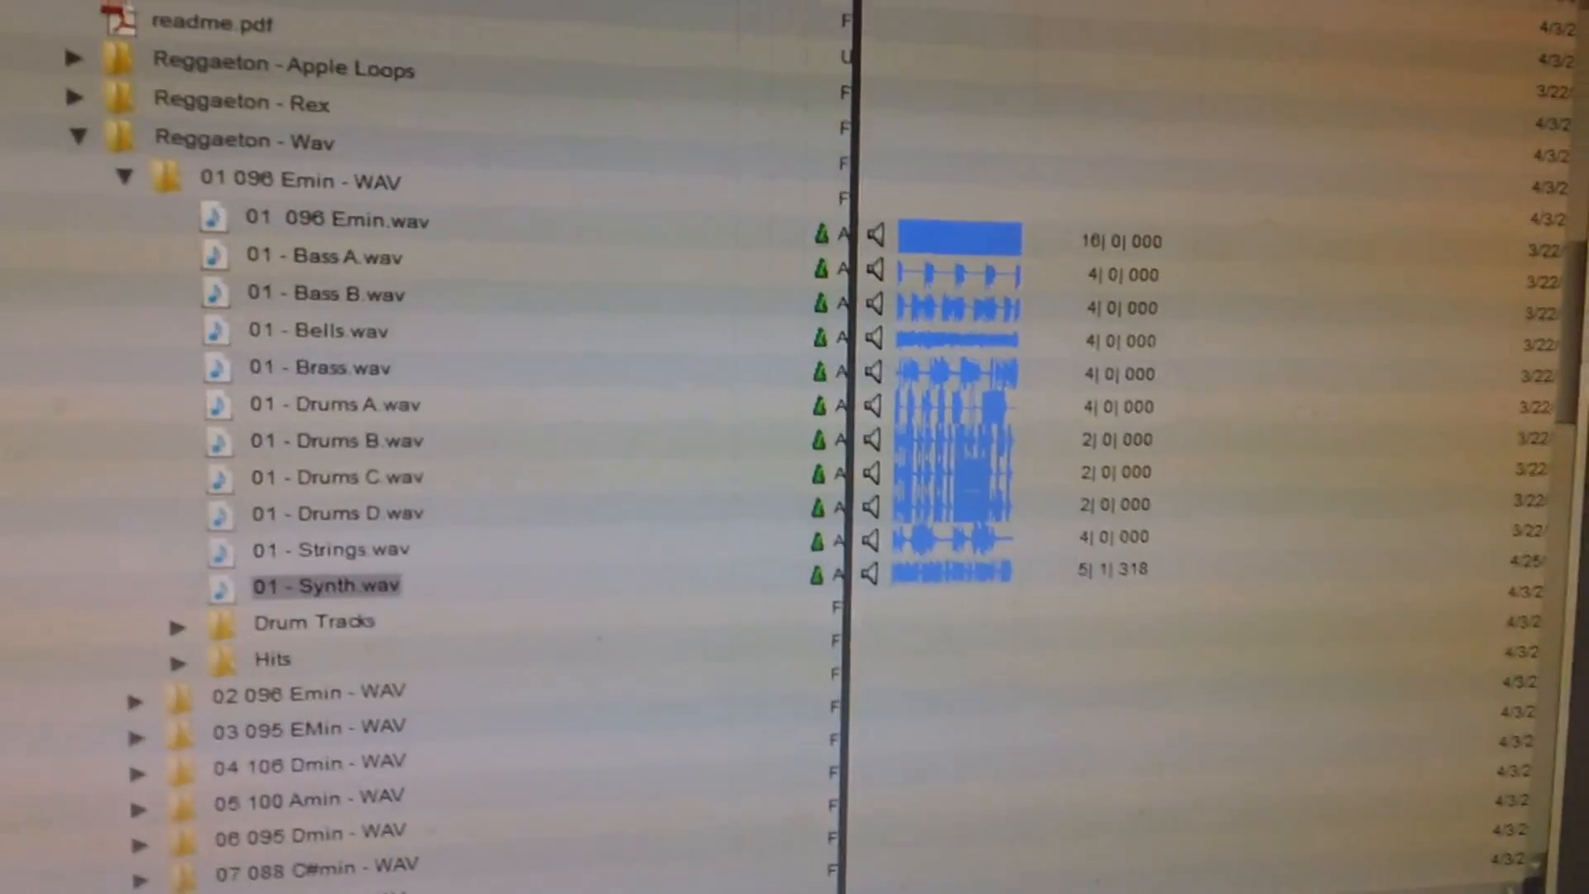